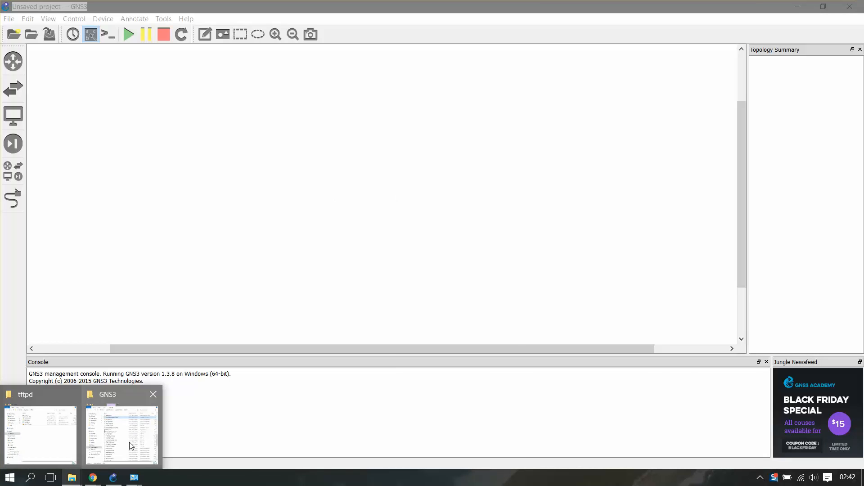
Step: Bring the GNS3 program folder forward and pick out loopback-manager.cmd
click(122, 433)
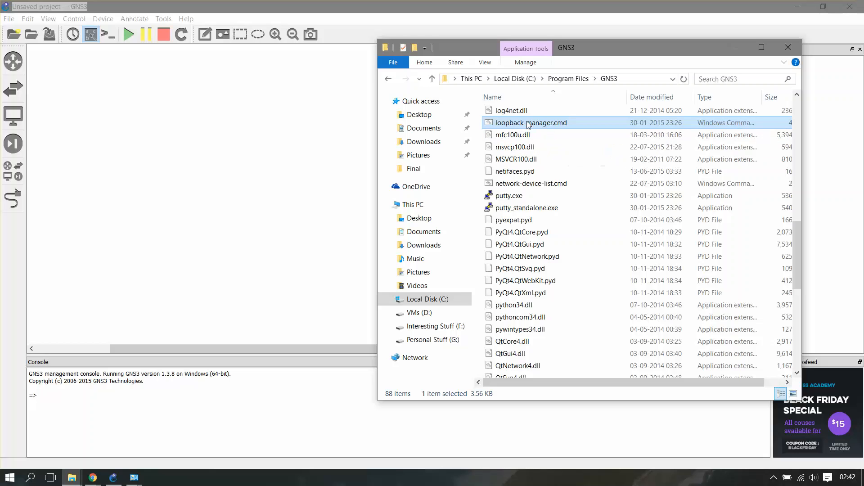
right_click(531, 122)
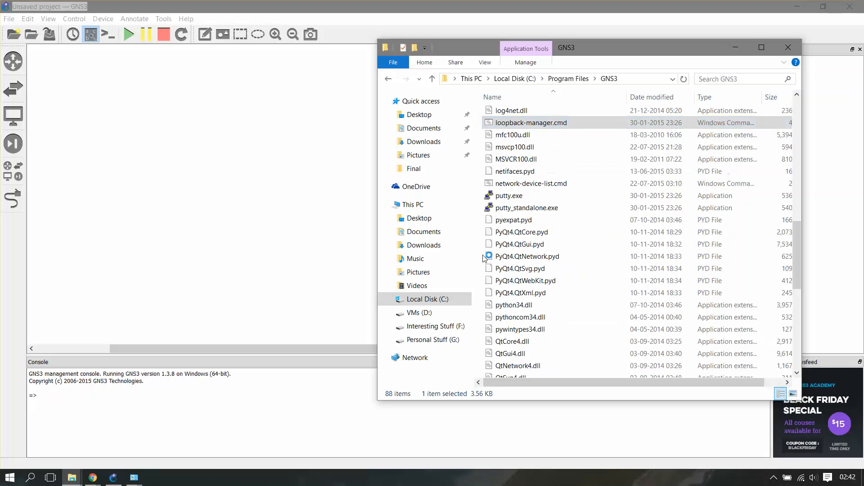
Step: Run loopback-manager.cmd as administrator, view its menu, then close the window
double_click(531, 123)
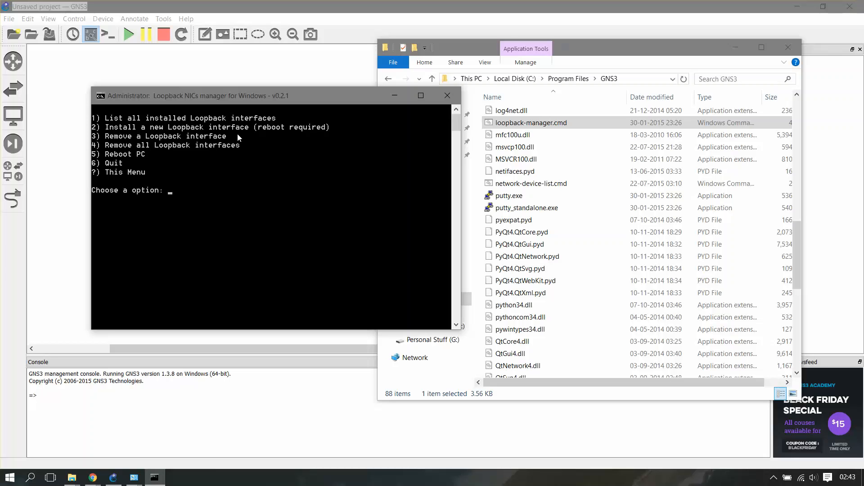
mouse_move(227, 145)
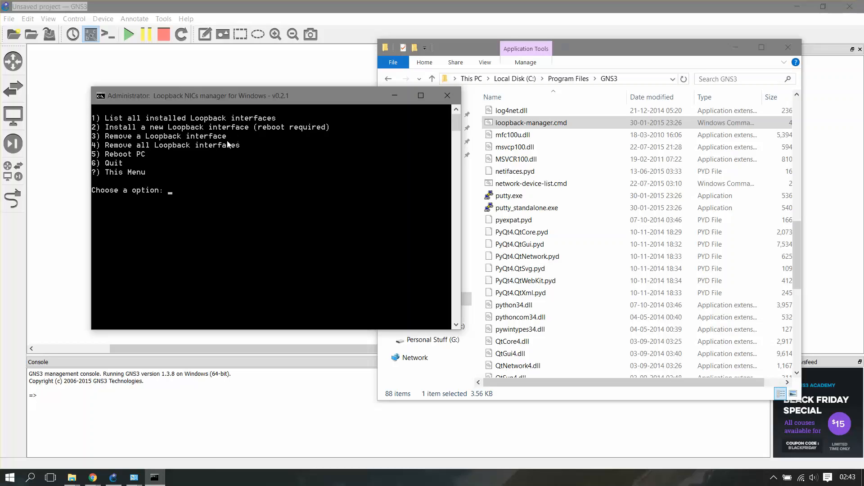
mouse_move(224, 153)
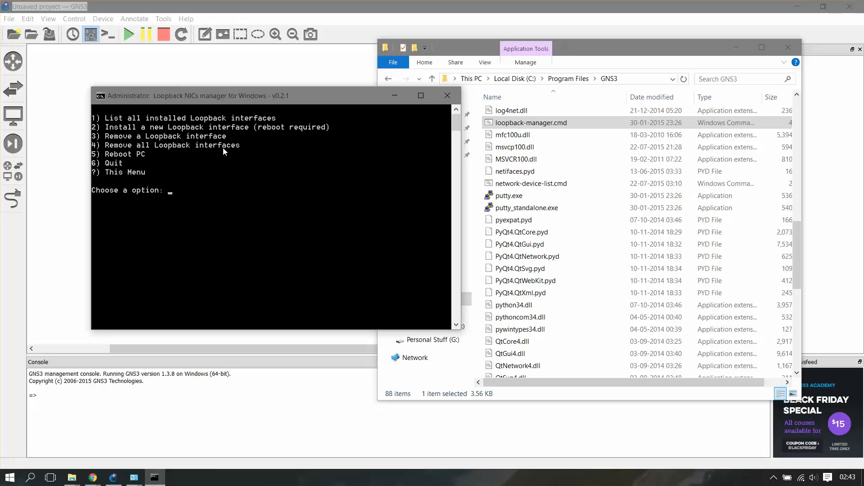
mouse_move(172, 150)
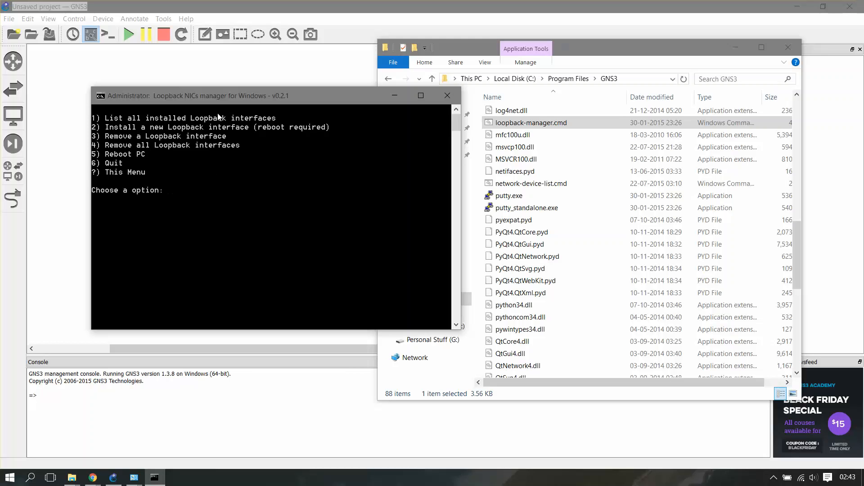
mouse_move(254, 102)
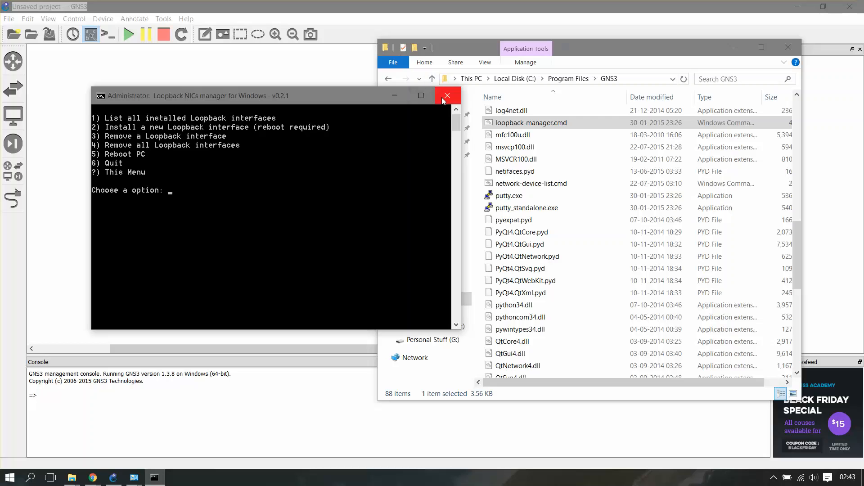
mouse_move(446, 96)
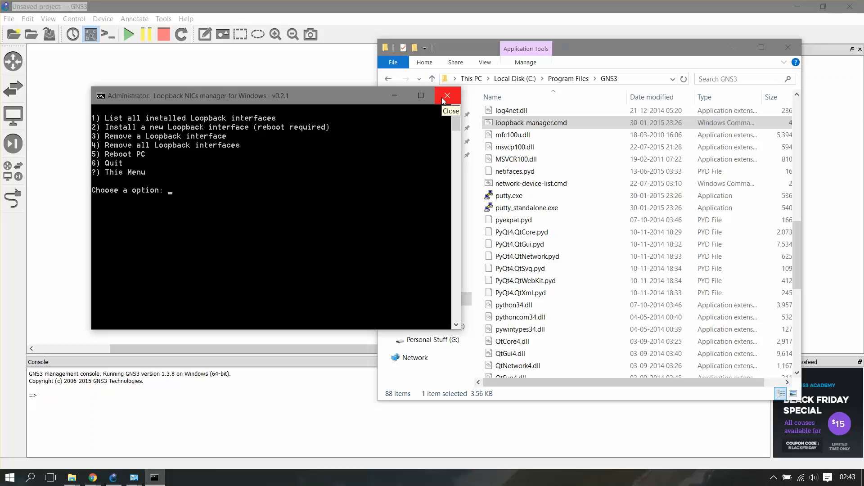
click(446, 96)
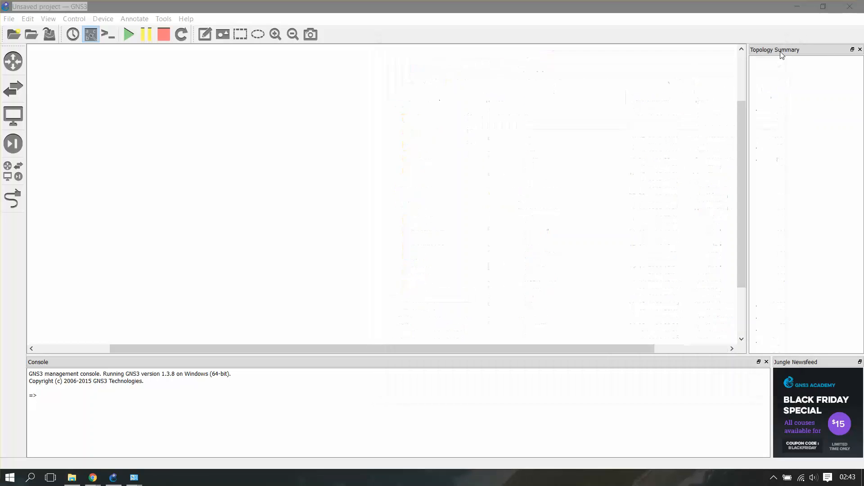
Step: Place an ASA firewall and an Ethernet switch on the canvas, then list all devices for the cloud
click(12, 143)
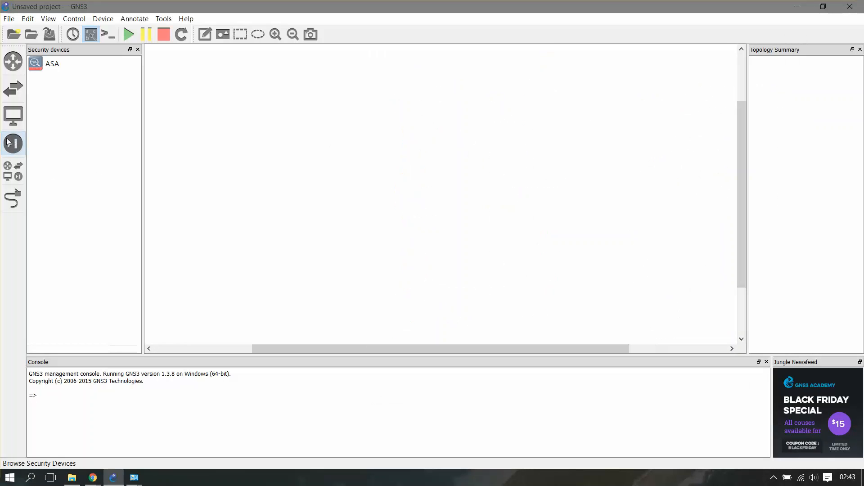
drag(52, 63, 563, 98)
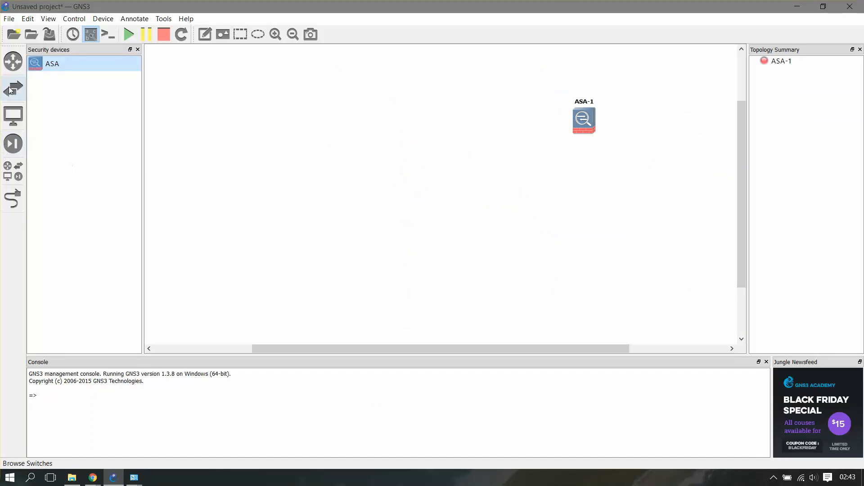
click(13, 90)
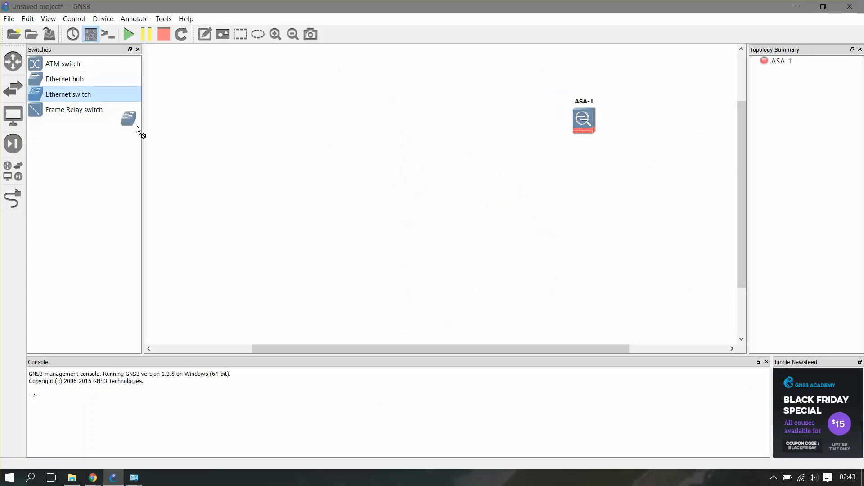
drag(67, 95, 414, 173)
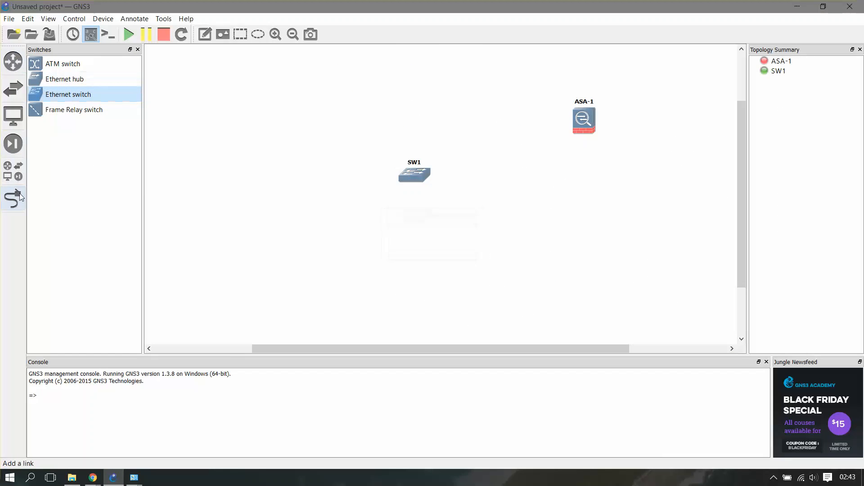
click(12, 198)
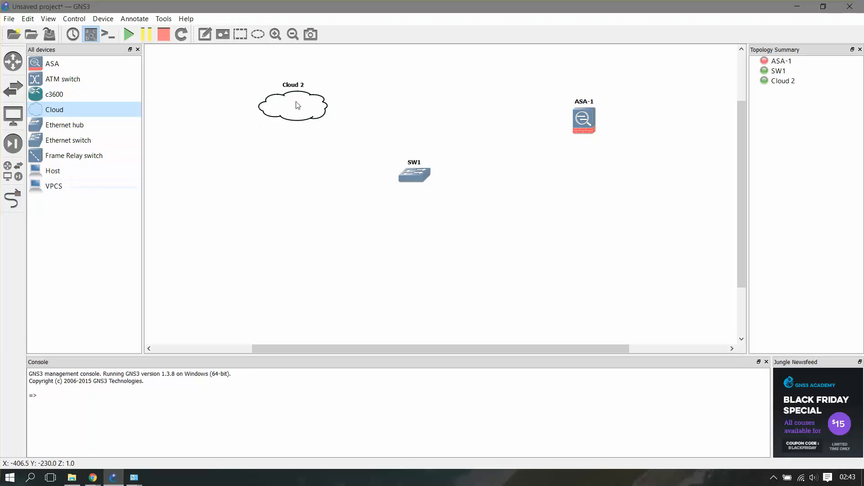
Step: Configure Cloud 2 to use the Ethernet 4 generic Ethernet NIO
right_click(293, 105)
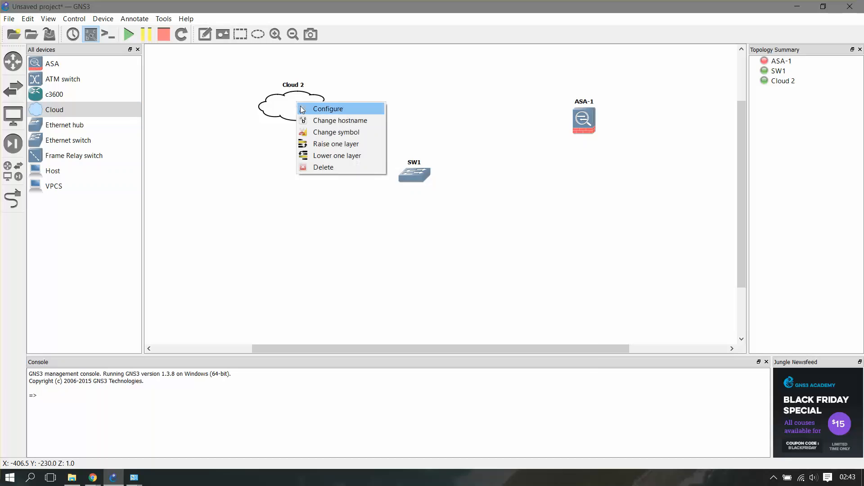
click(327, 108)
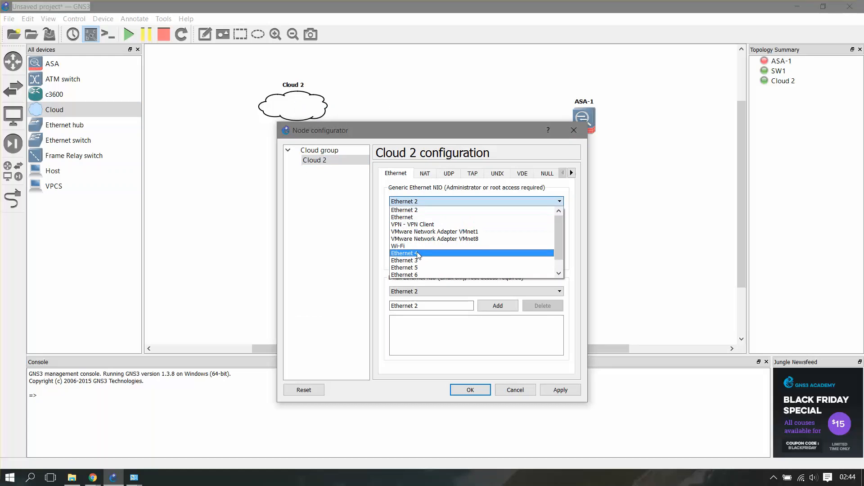
click(405, 253)
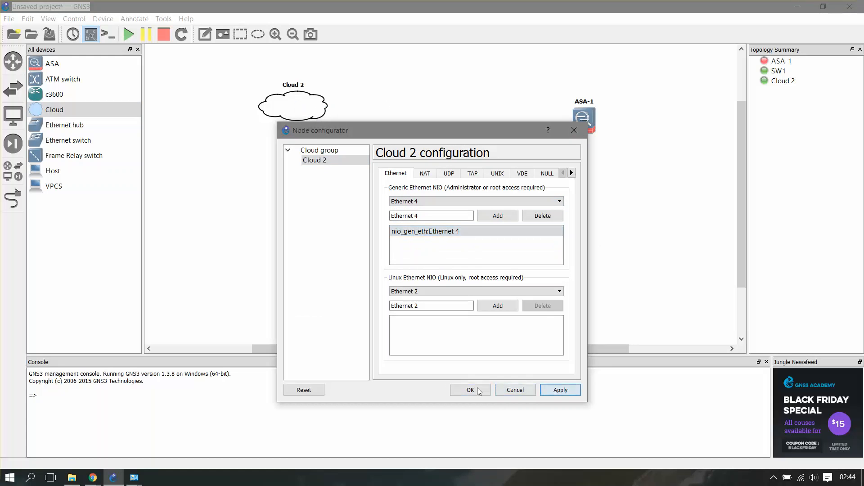
click(470, 390)
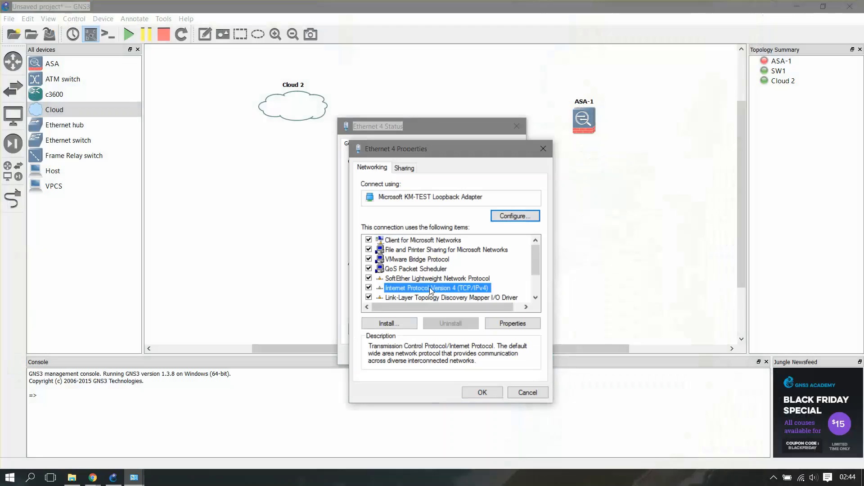
Step: Assign Ethernet 4 a static 10.0.0.x IPv4 address with mask 255.0.0.0
click(511, 324)
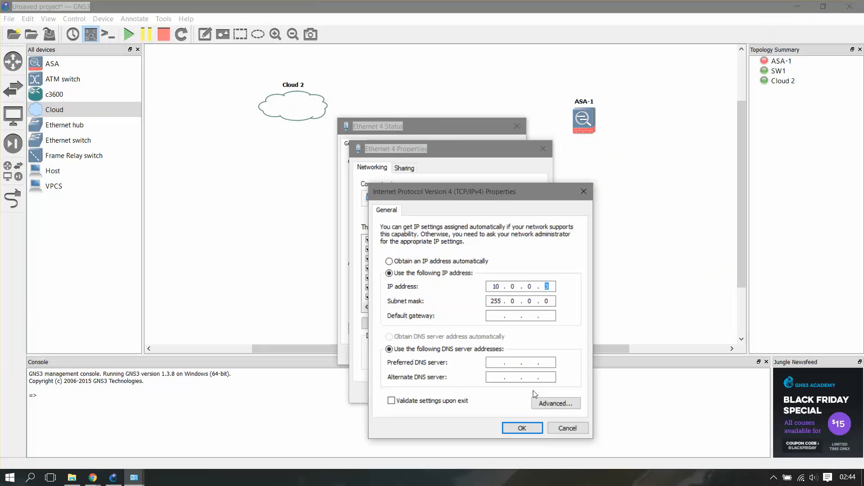
click(522, 428)
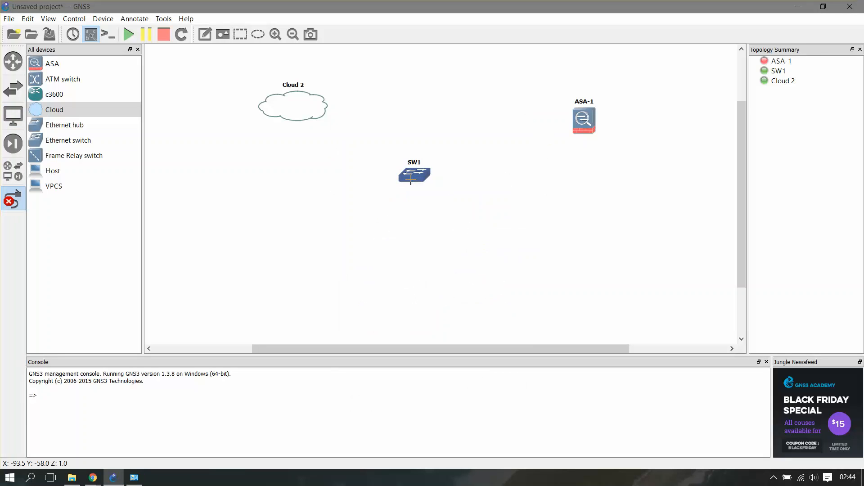
Step: Link Cloud 2–SW1–ASA-1 e0, start ASA-1 and bring up its console
click(414, 175)
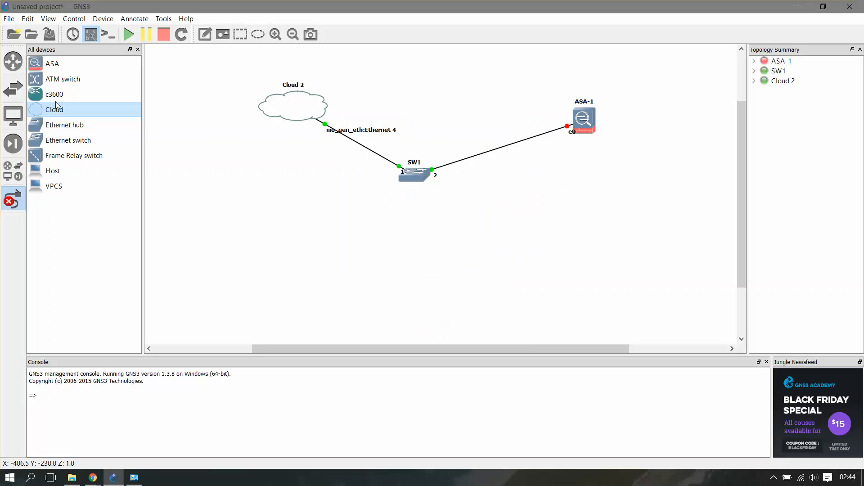
right_click(583, 119)
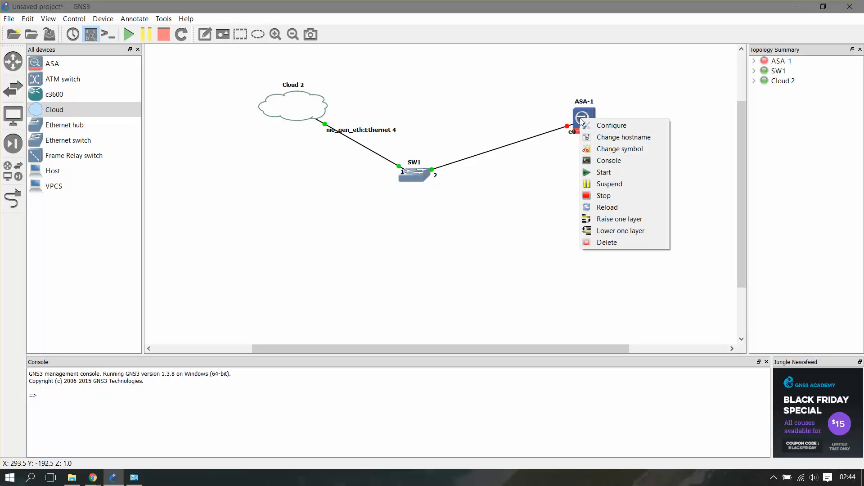
click(605, 169)
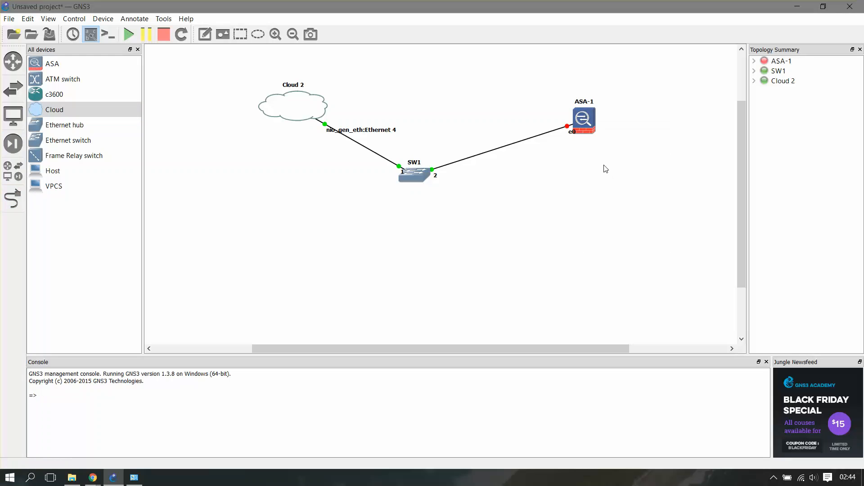
right_click(583, 119)
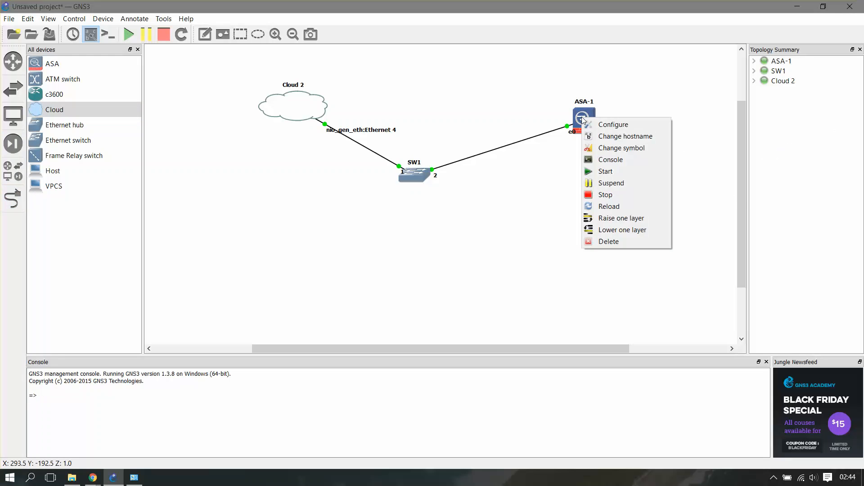
click(610, 159)
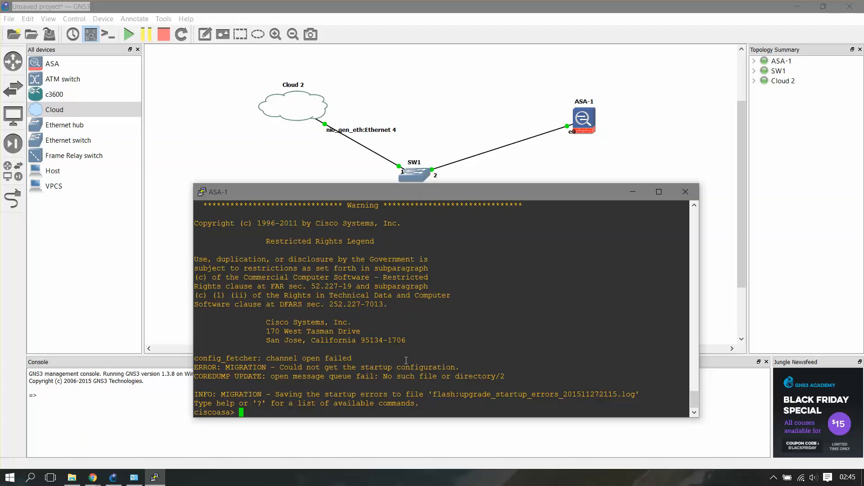
Step: Enter config mode and give GigabitEthernet 0 the address 10.0.0.1 255.0.0.0
text(e)
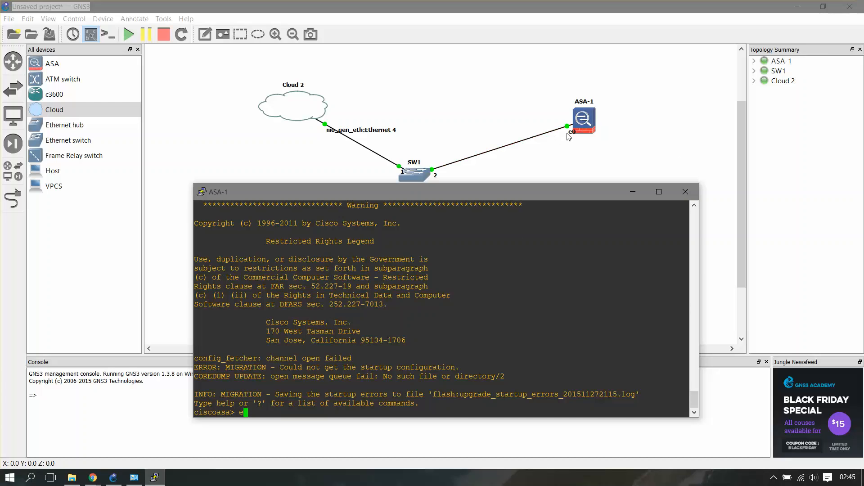
mouse_move(526, 143)
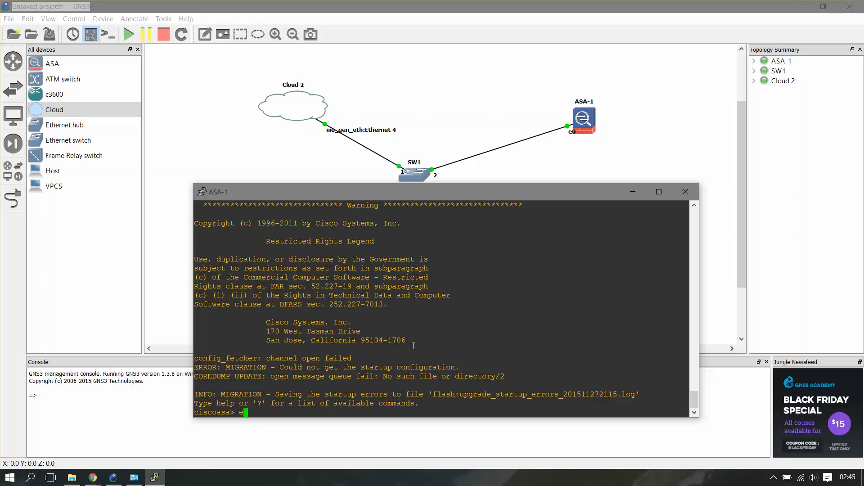
text(nable)
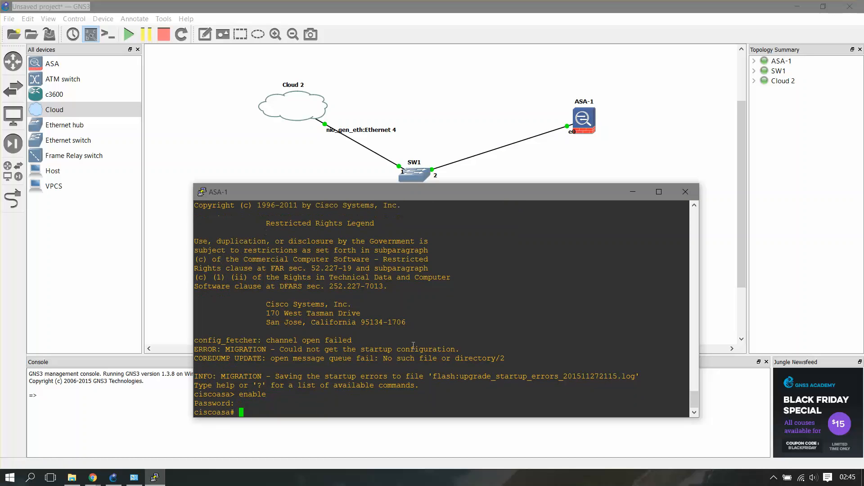
text(conf t)
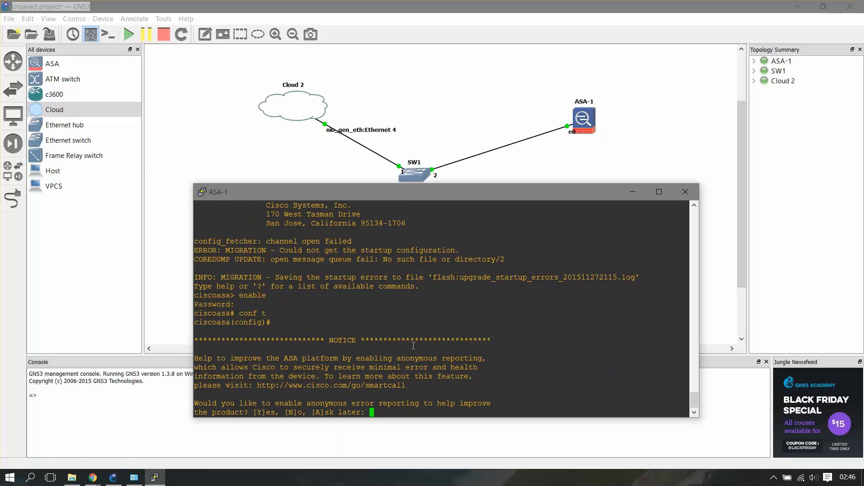
text(n)
text(interface gigabitEthernet)
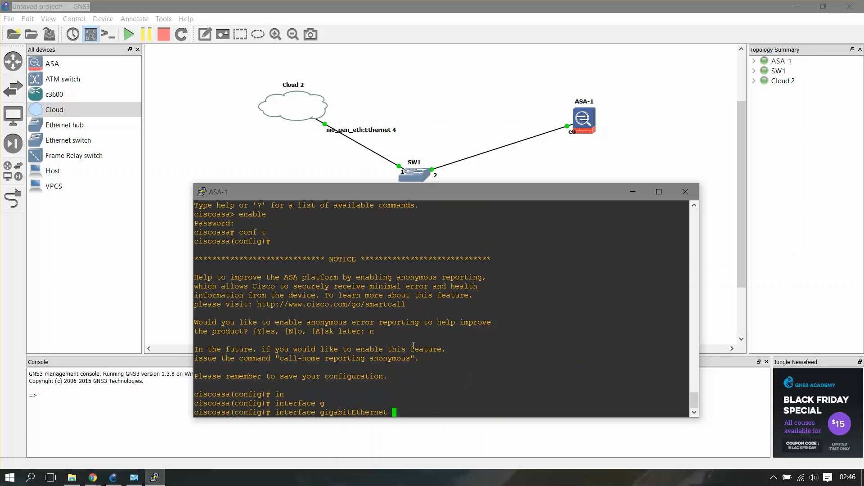
text(0)
text(ip address 10.0.0.1 2)
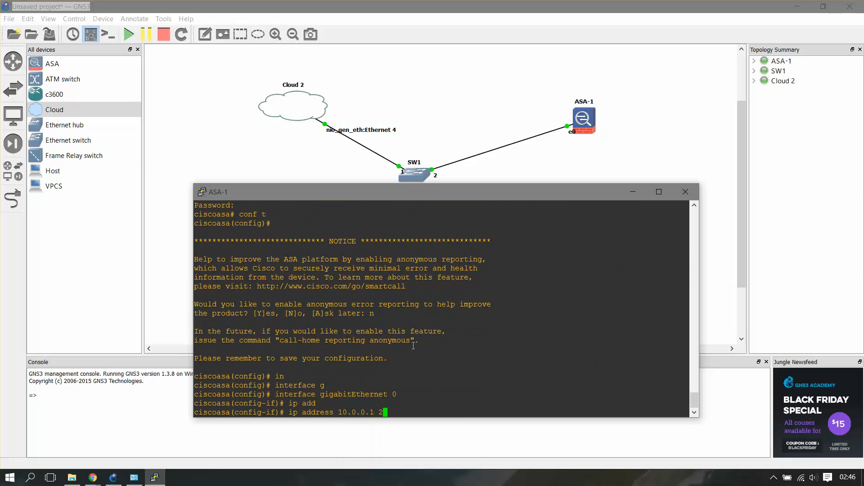
text(55.0.0.0)
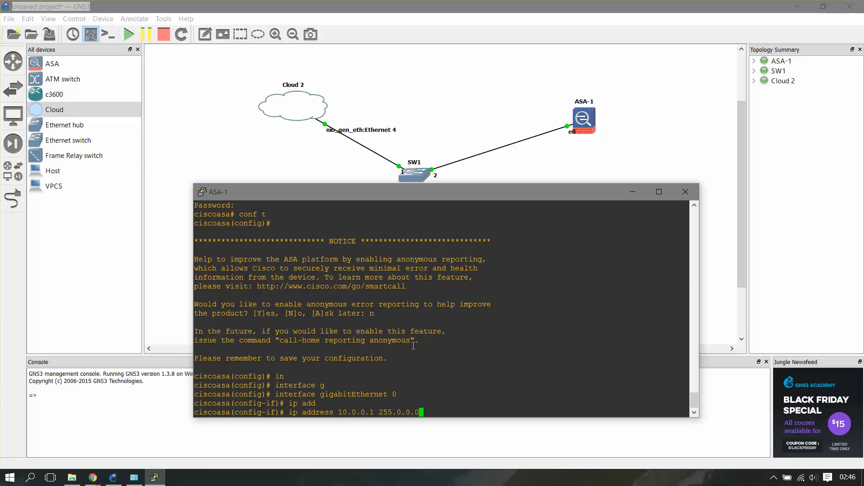
key(enter)
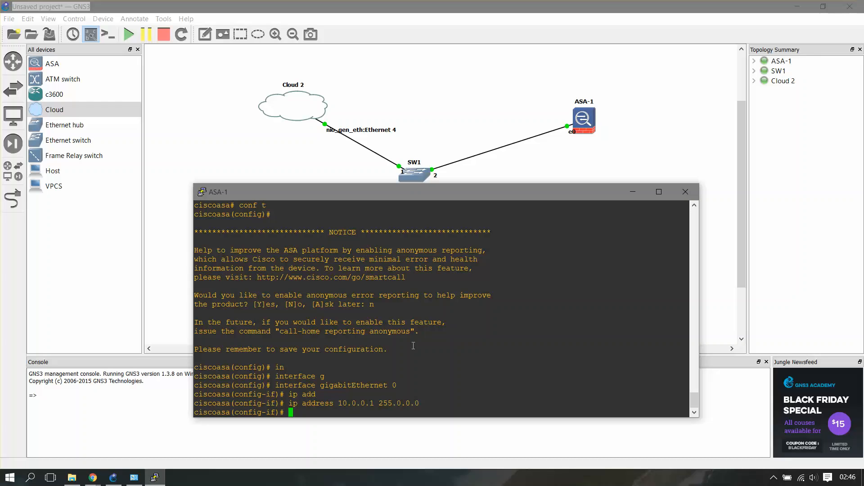
Step: Name the interface inside, enable it with no shut, exit and begin pinging 10.0.0.3
text(nameif inside)
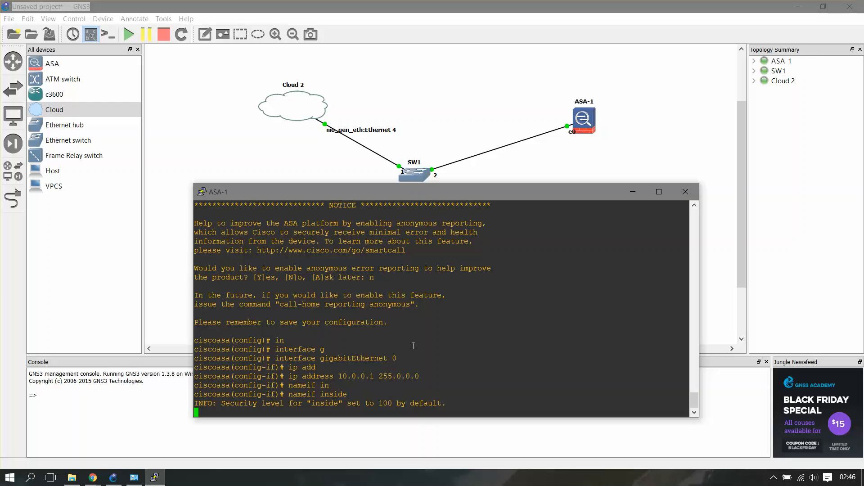
text(no shut)
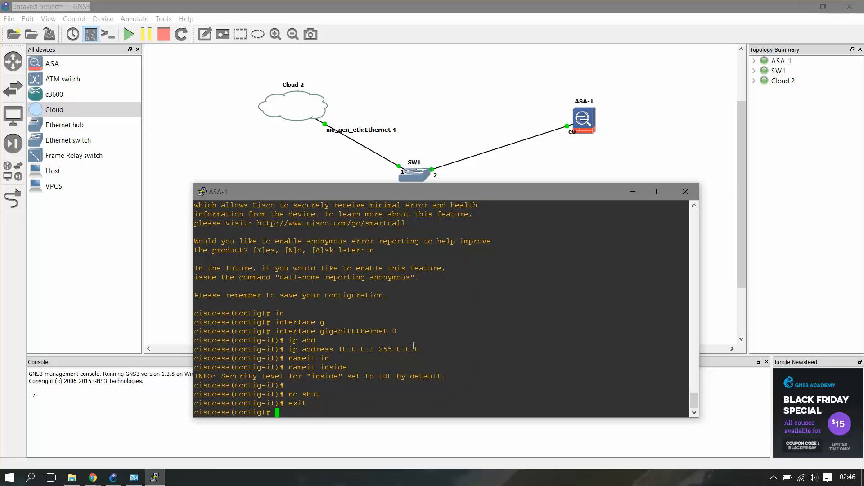
text(exit)
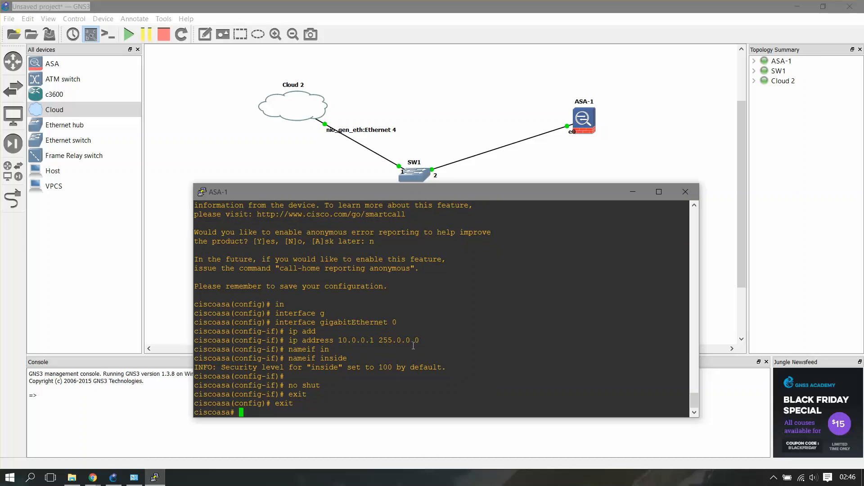
text(ping 10.0.0.3)
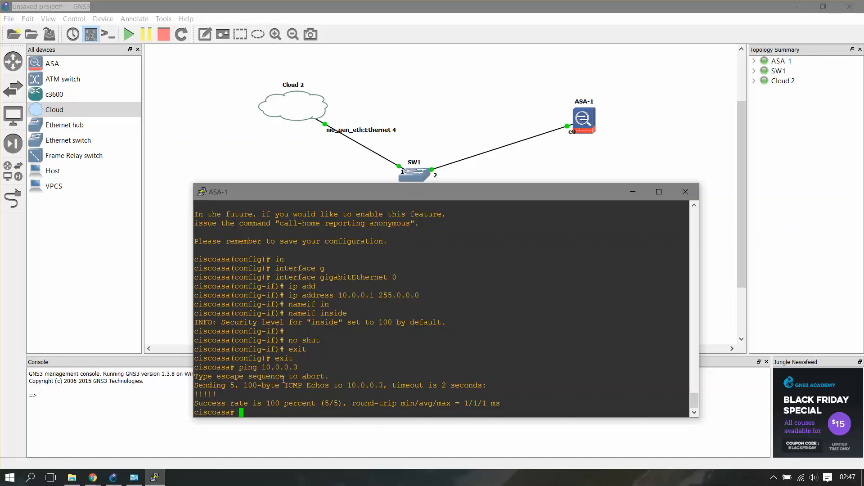
mouse_move(265, 412)
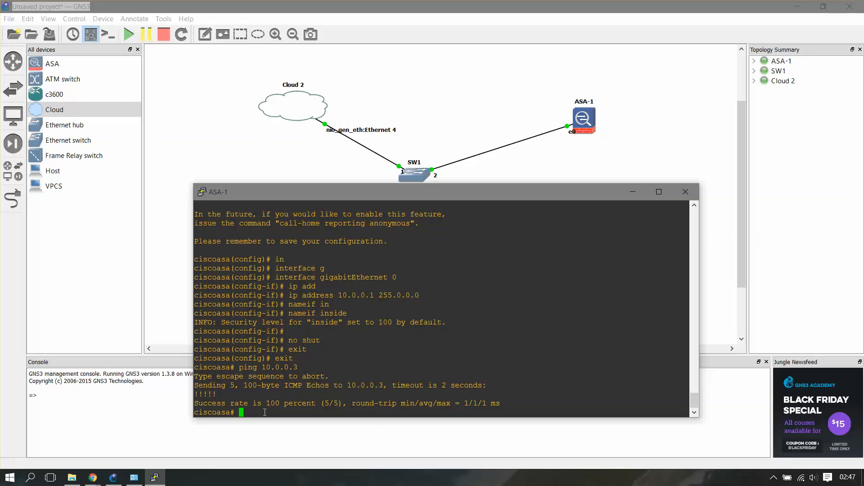
mouse_move(75, 472)
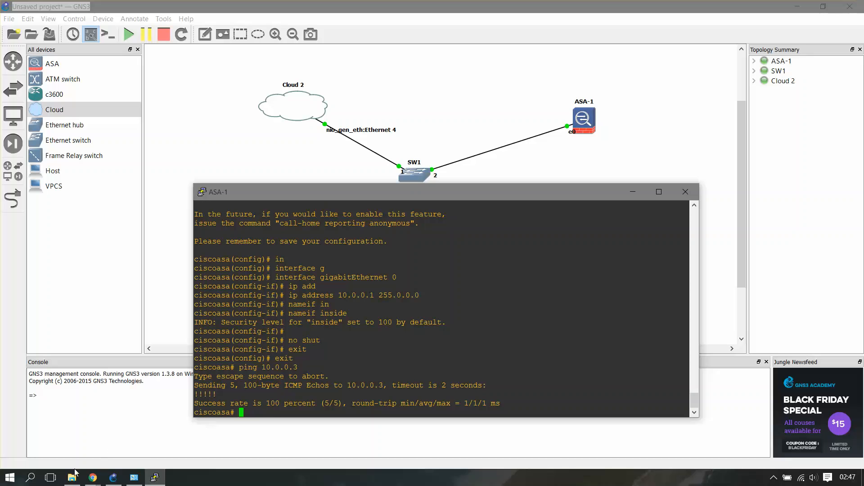
Step: After the ping succeeds, bring up the Desktop tftpd folder holding tftpd32.exe and asdm-711.bin
click(72, 477)
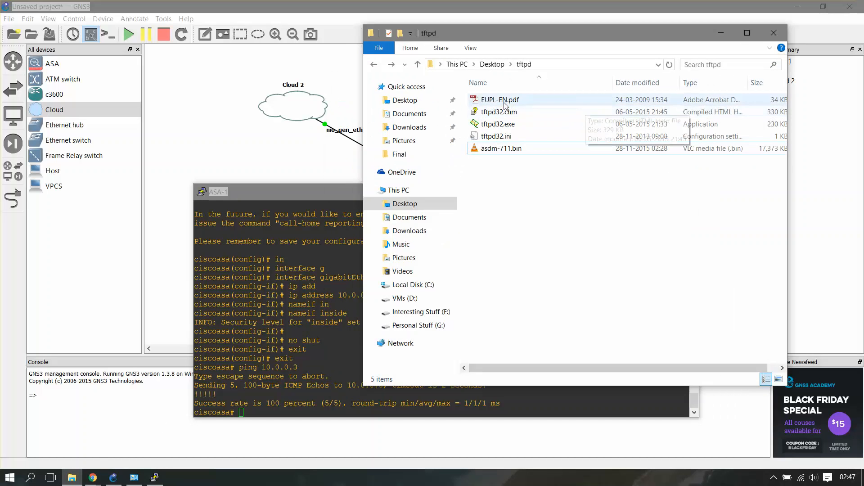
Step: Launch tftpd32.exe and set the Desktop tftpd folder as its shared directory on 10.0.0.3
click(498, 124)
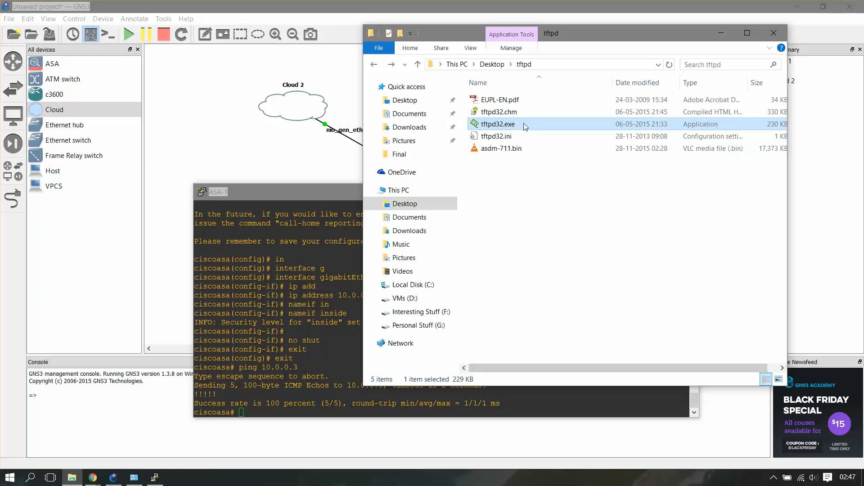
mouse_move(516, 126)
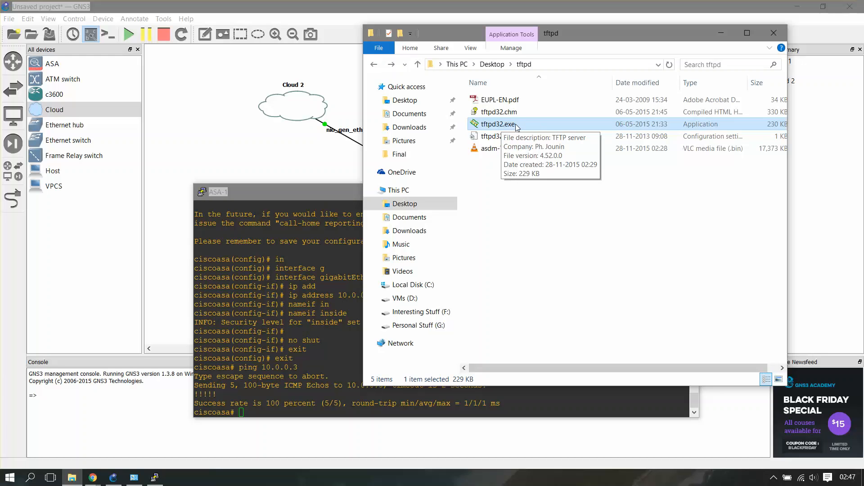
double_click(497, 124)
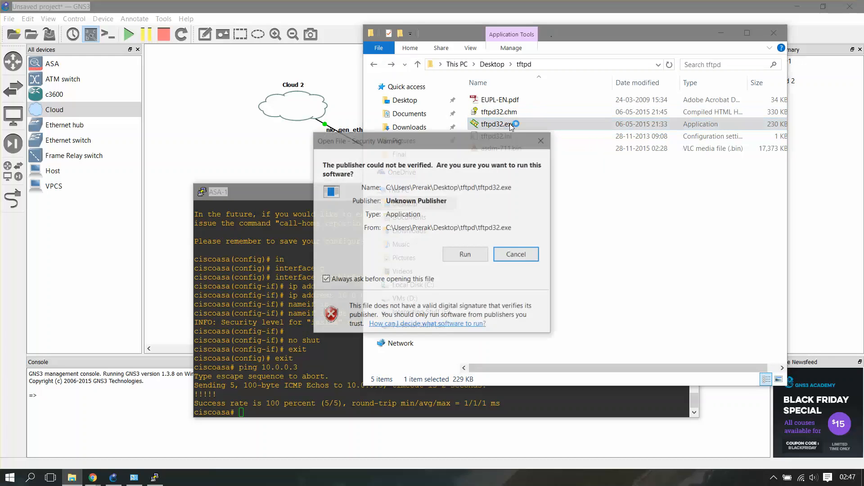
click(515, 253)
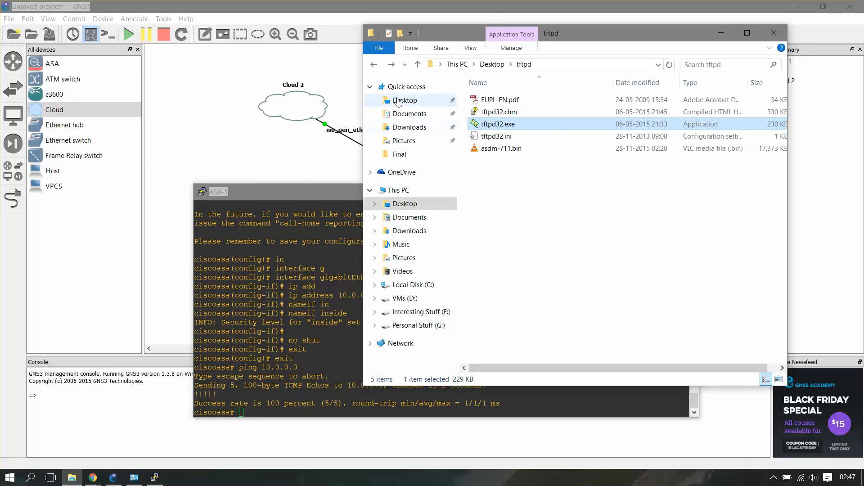
double_click(497, 124)
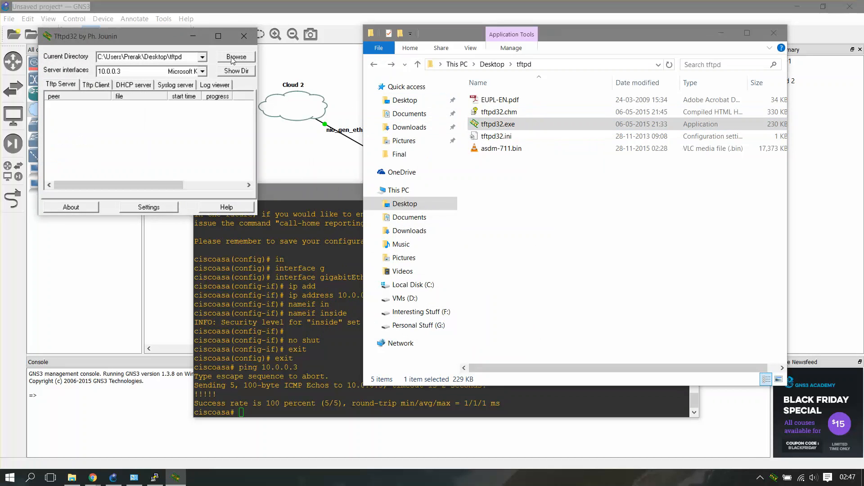
click(502, 148)
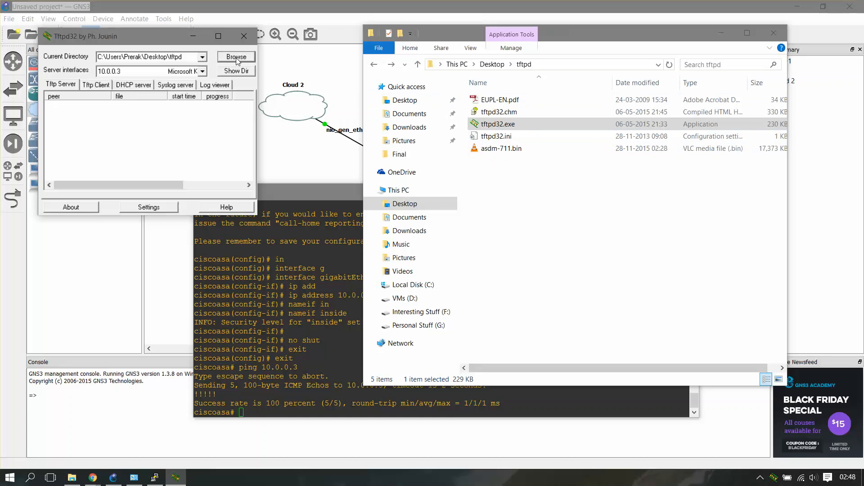
click(236, 57)
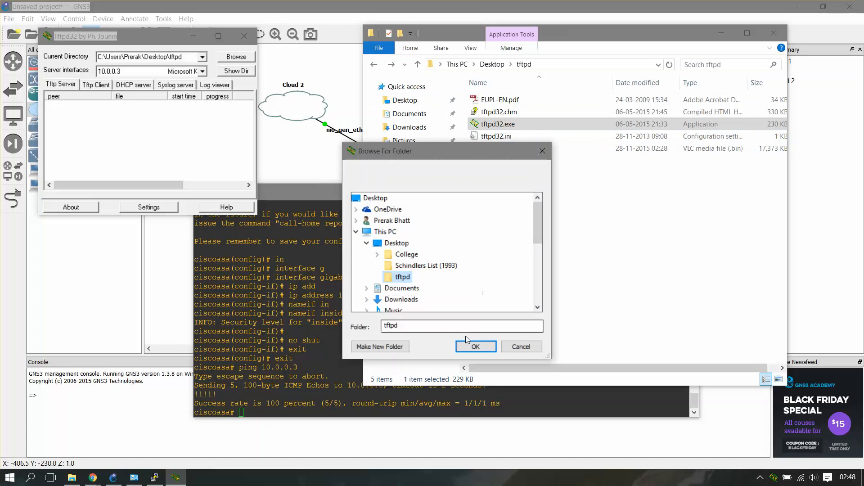
click(475, 346)
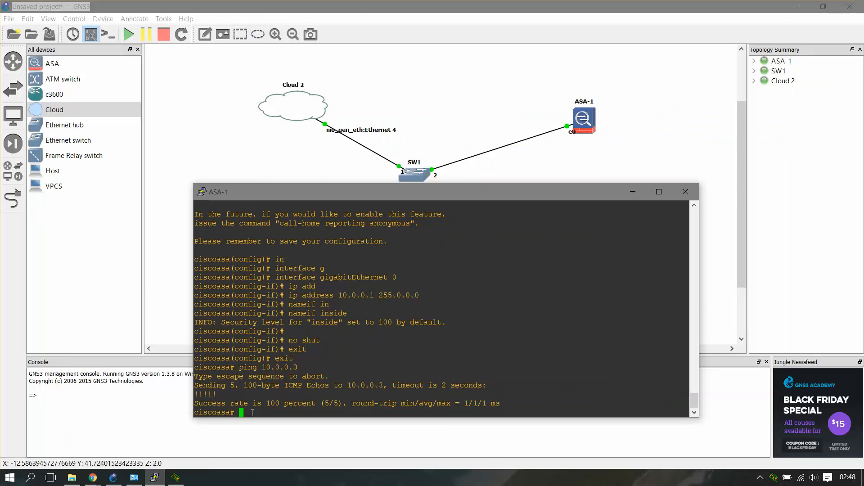
Step: Run copy tftp: flash: on ASA-1
text(co)
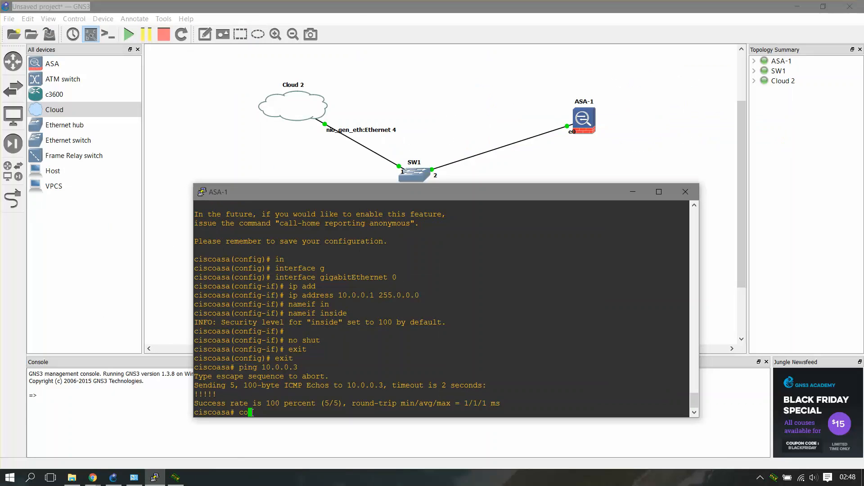
text(py)
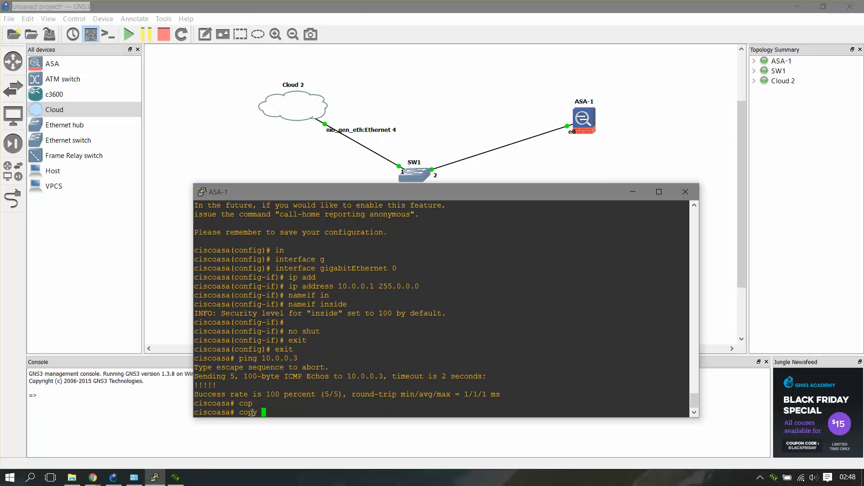
text(f)
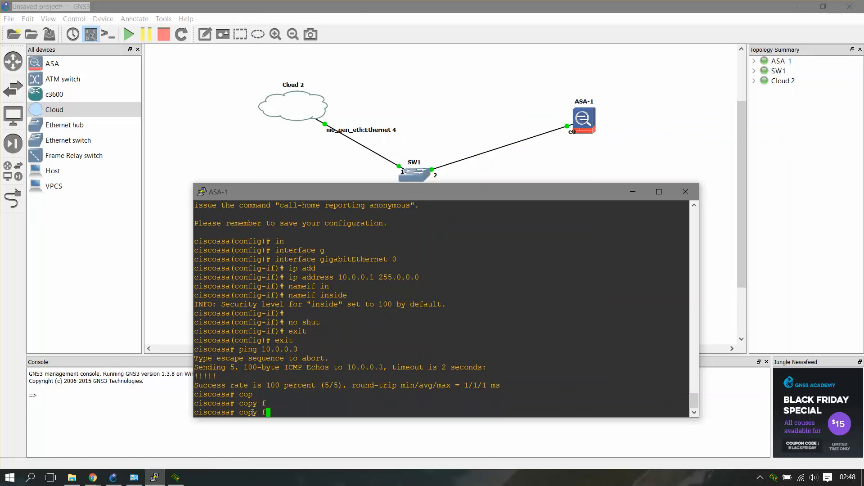
text(tftp:)
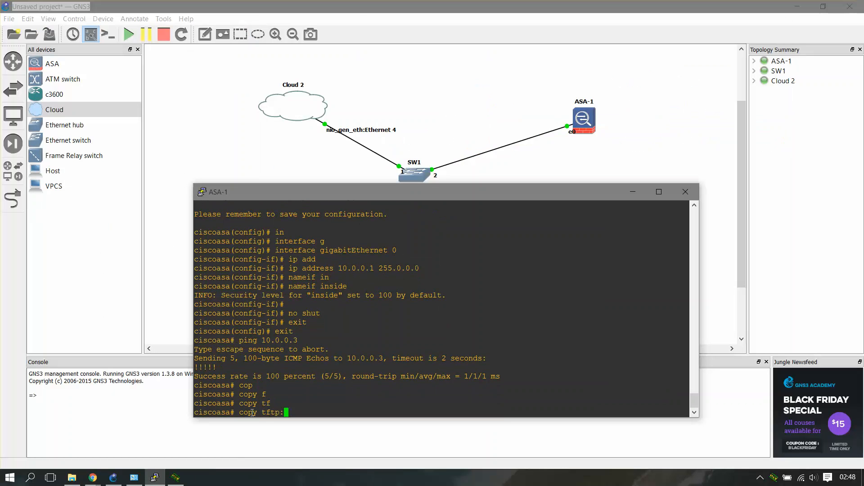
text(f)
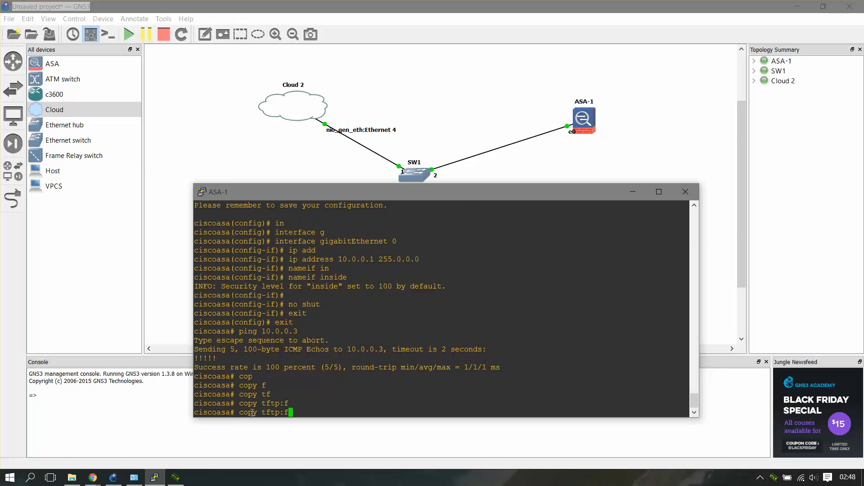
text(lash:)
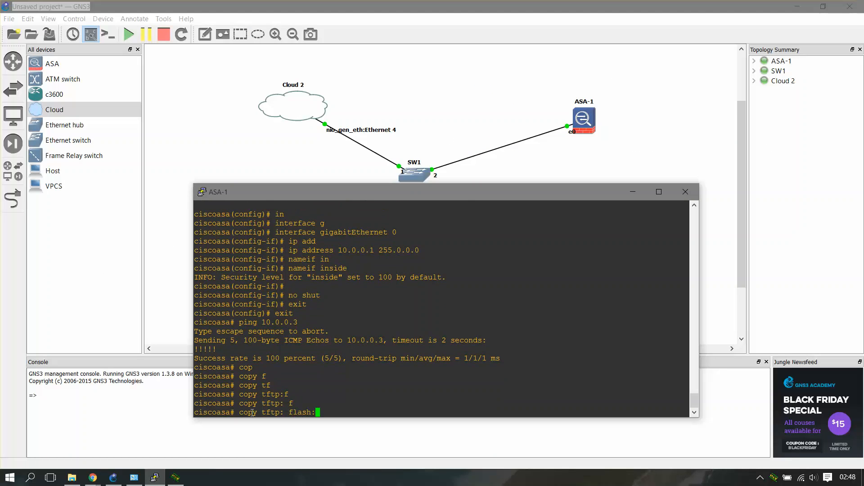
key(enter)
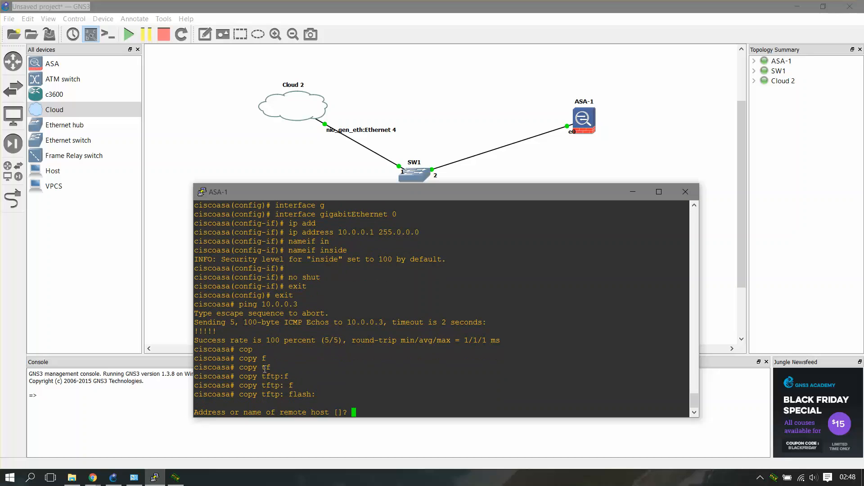
Step: Supply host 10.0.0.3 and source asdm-711.bin, keep the destination name and transfer the image
text(10.0.0.3)
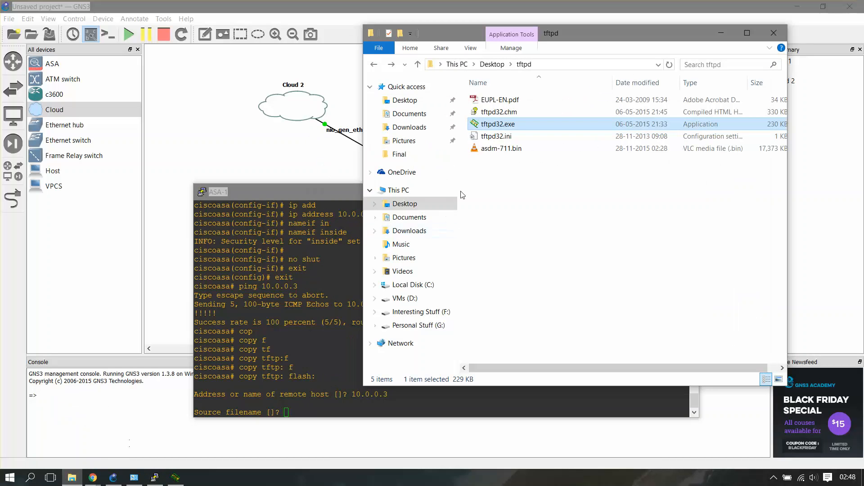
click(502, 149)
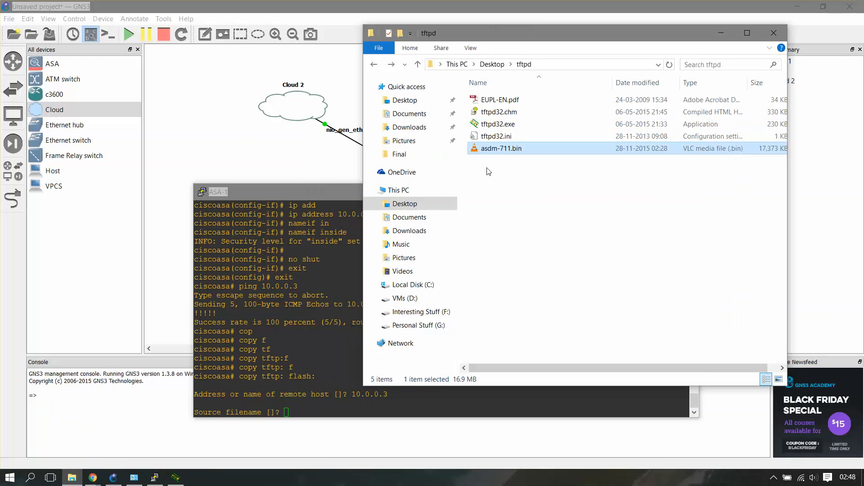
text(asdm-)
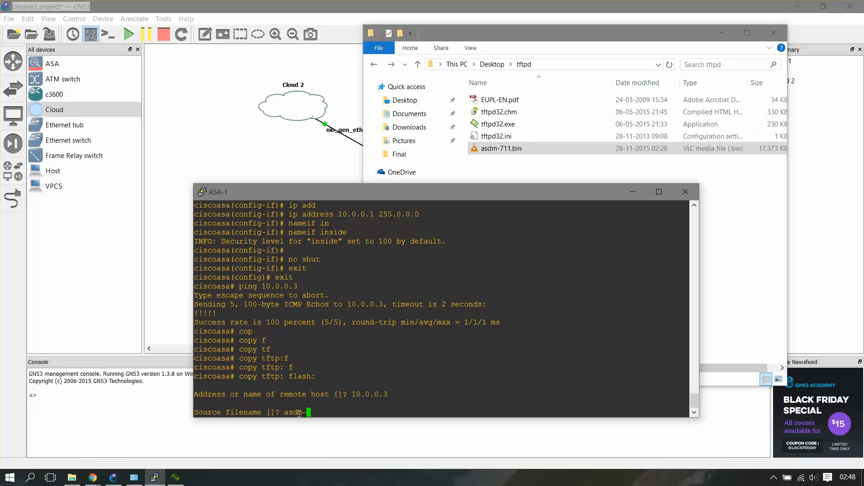
text(711.)
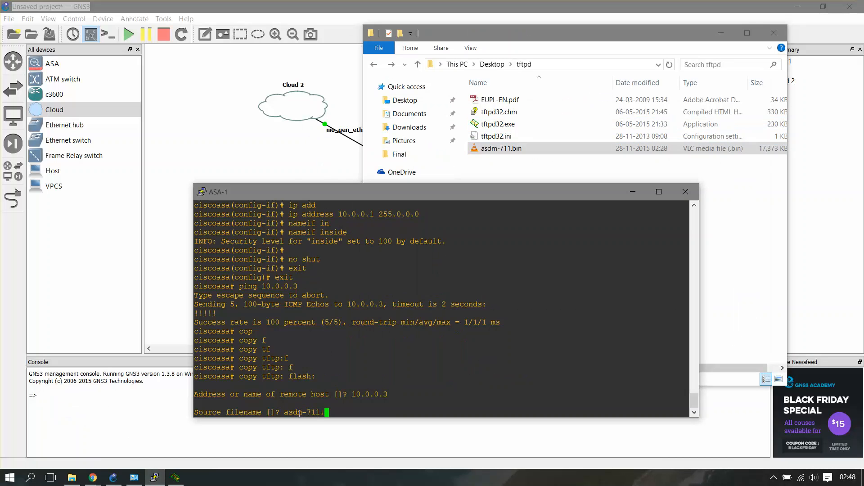
key(enter)
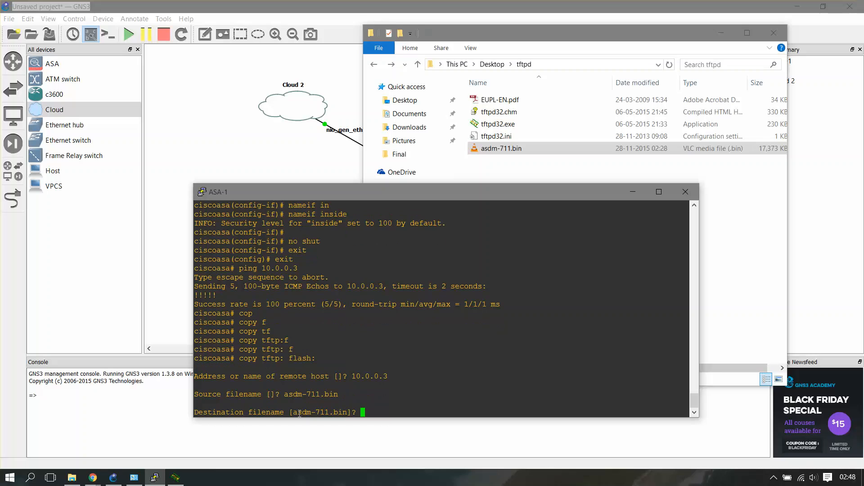
key(enter)
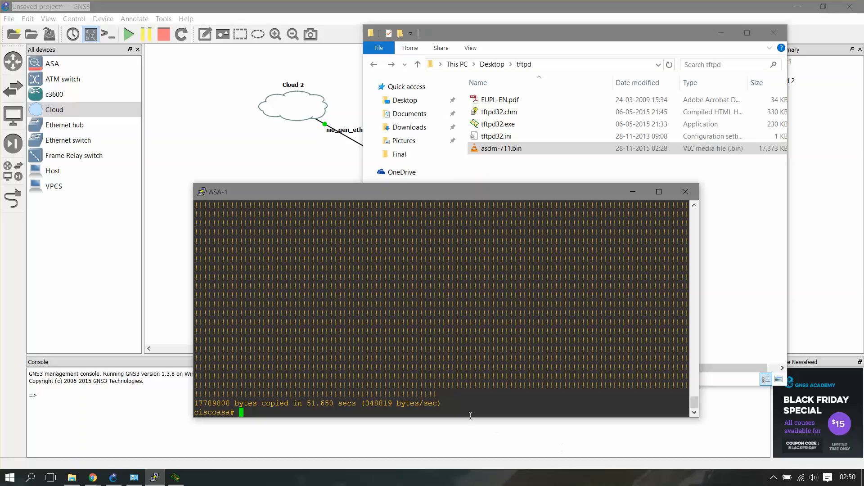
mouse_move(431, 388)
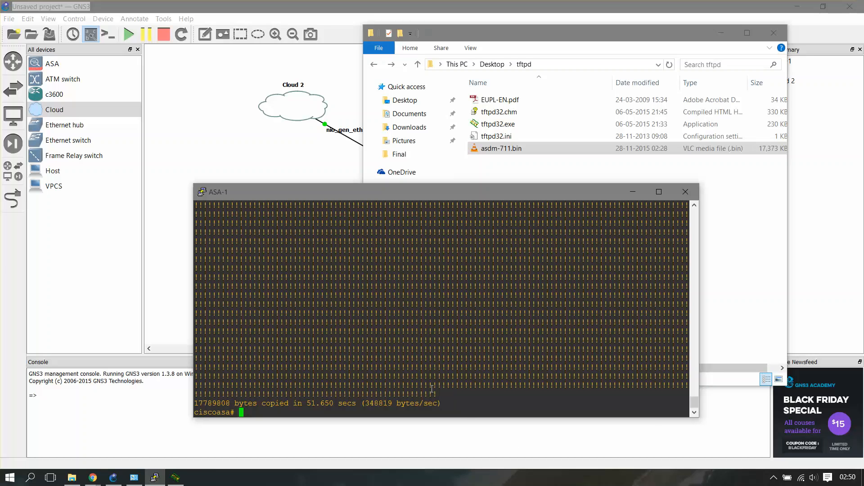
Step: Enter global config, enable the HTTP server, and permit http 10.0.0.0 255.0.0.0 on inside
text(htt)
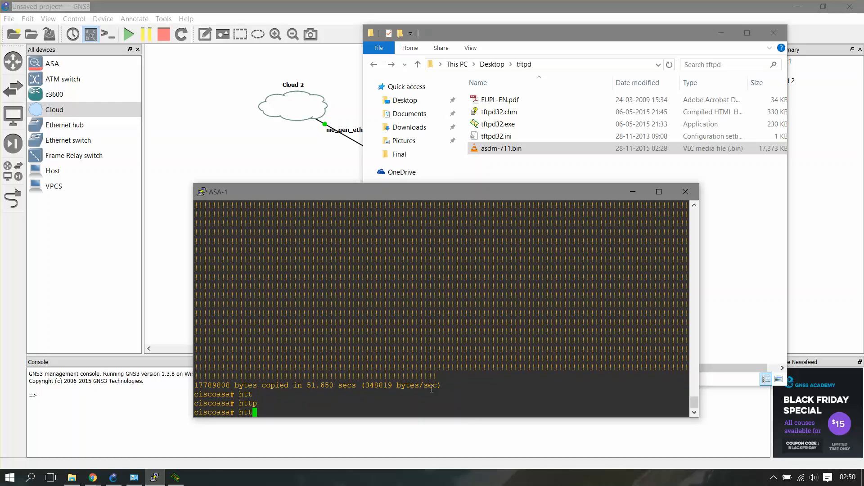
text(conf t)
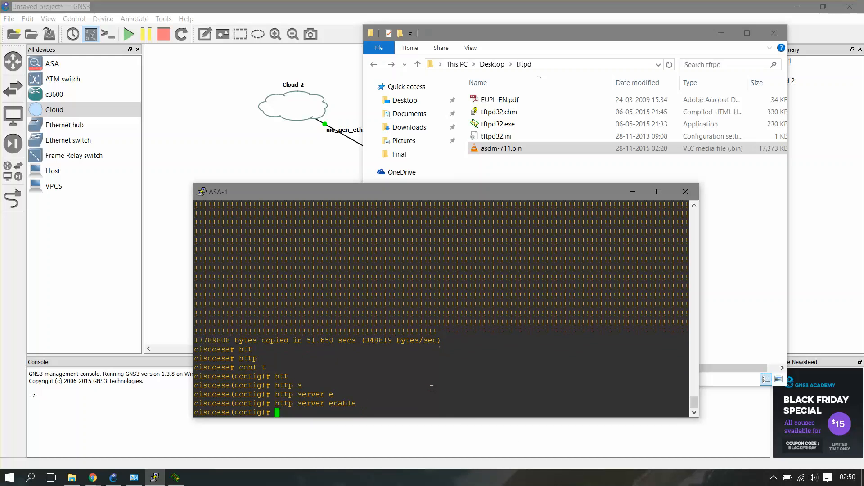
text(h)
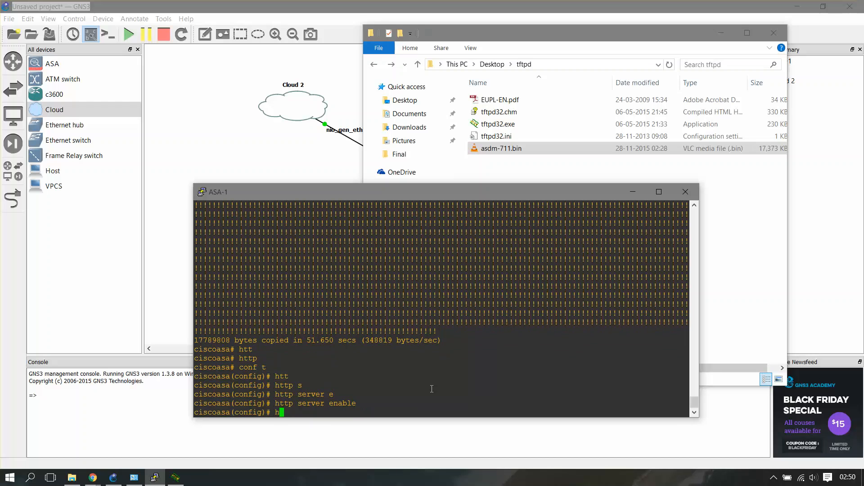
text(ttp)
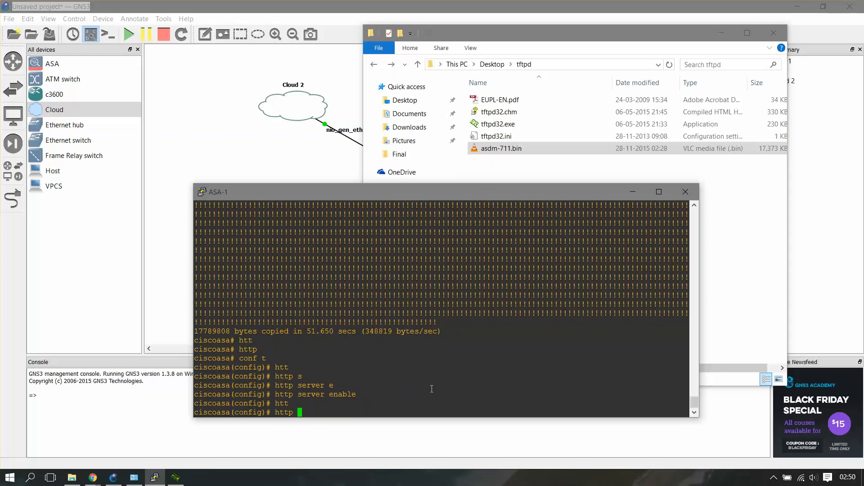
text(10.0.0)
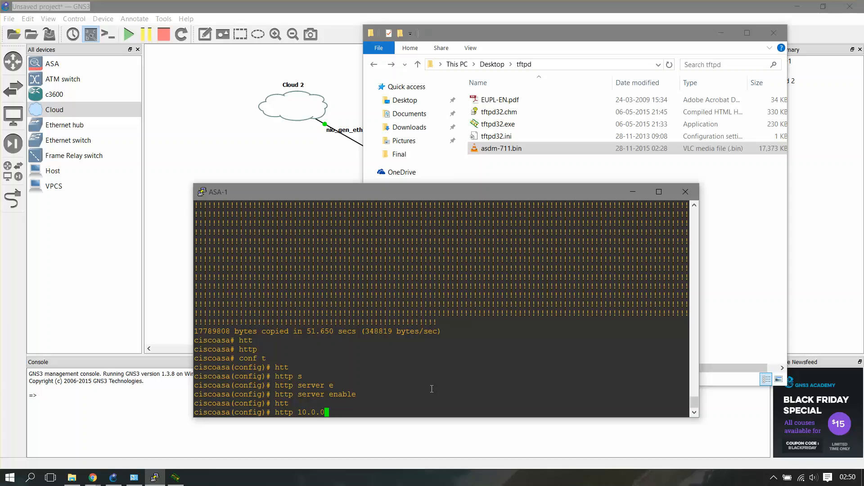
text(.0)
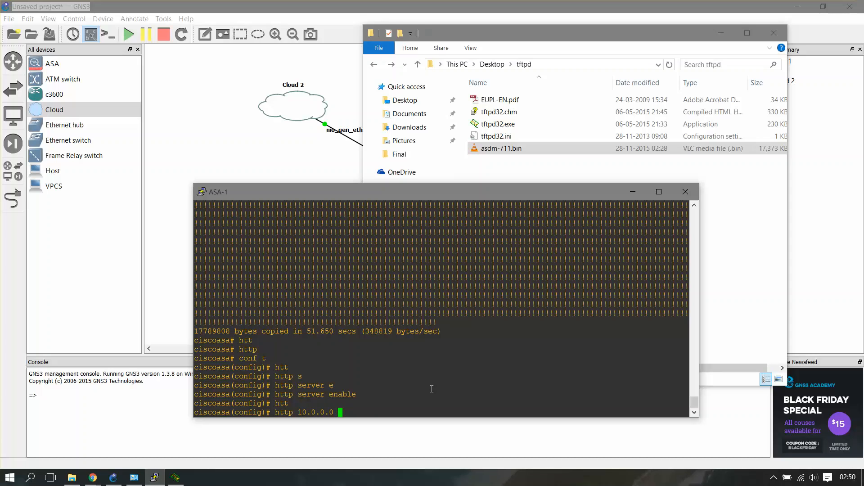
text(255.0.0.0 inside)
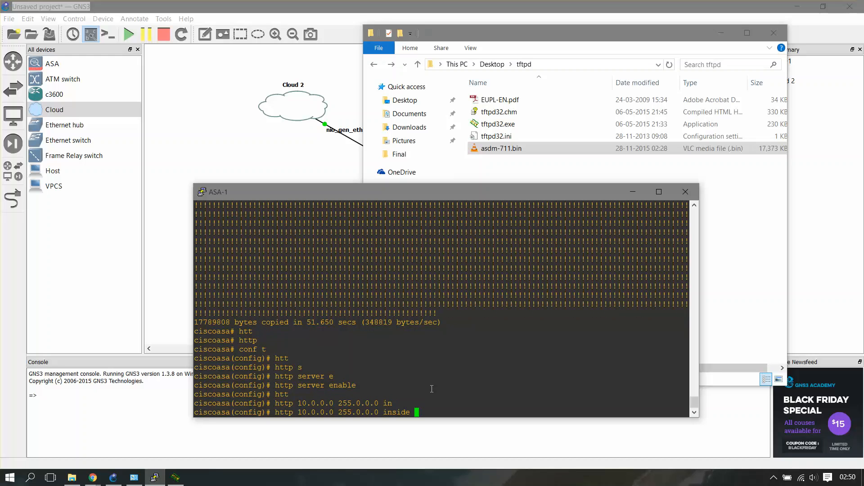
key(enter)
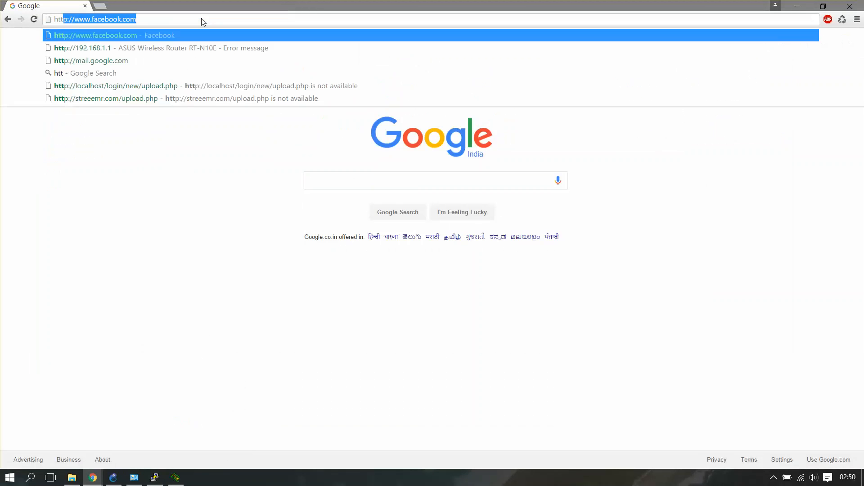
text(https://plus.google.com/u/1/)
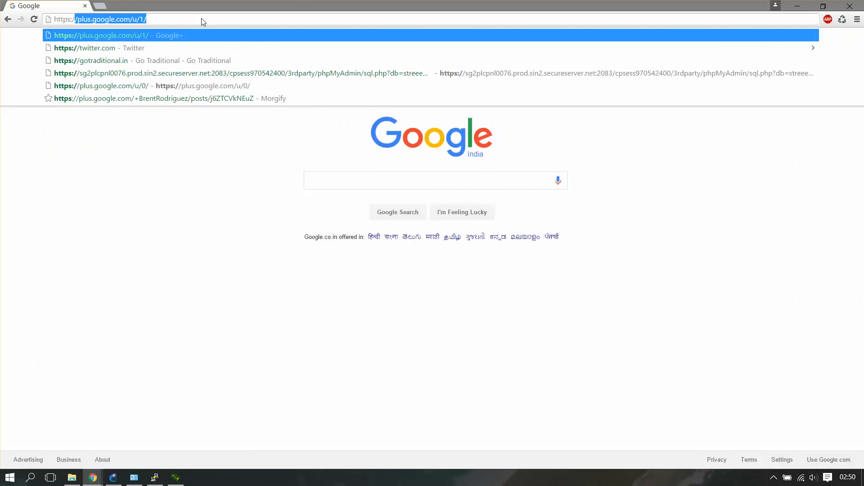
text(https://10.0.0.1)
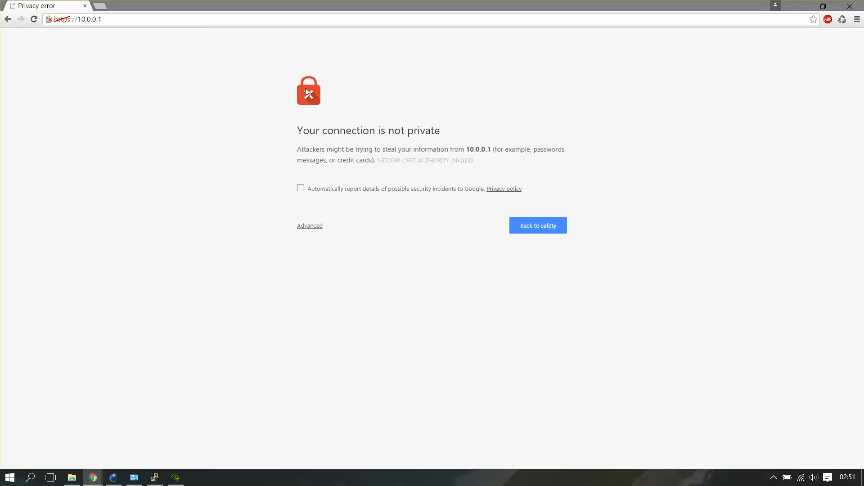
click(309, 225)
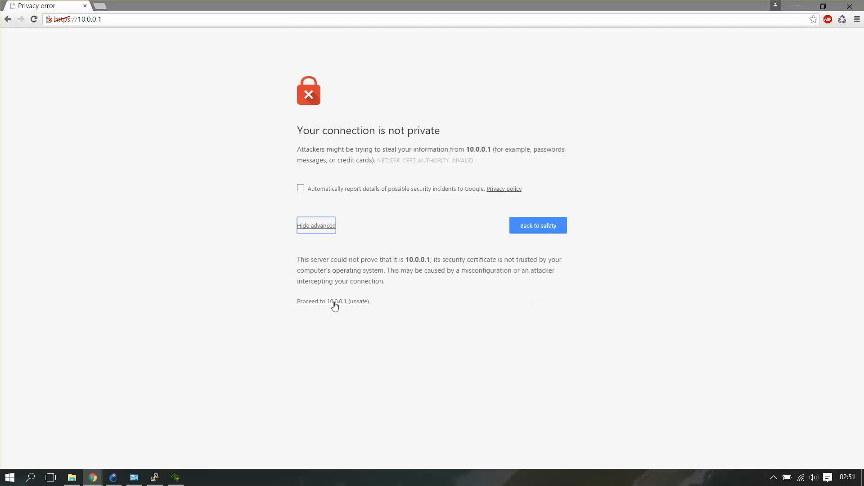
click(333, 300)
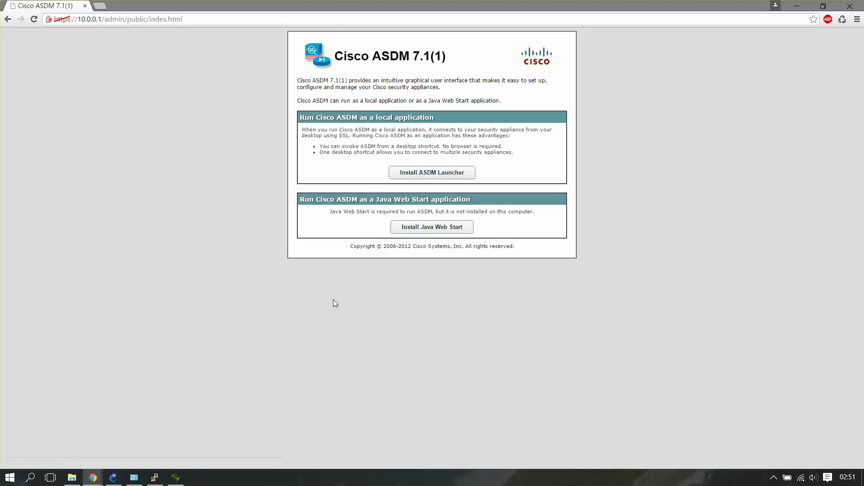
mouse_move(282, 281)
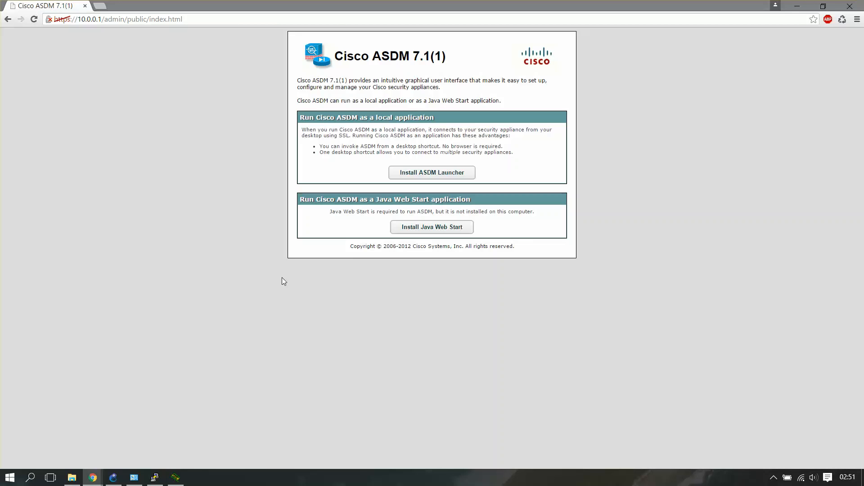
mouse_move(452, 82)
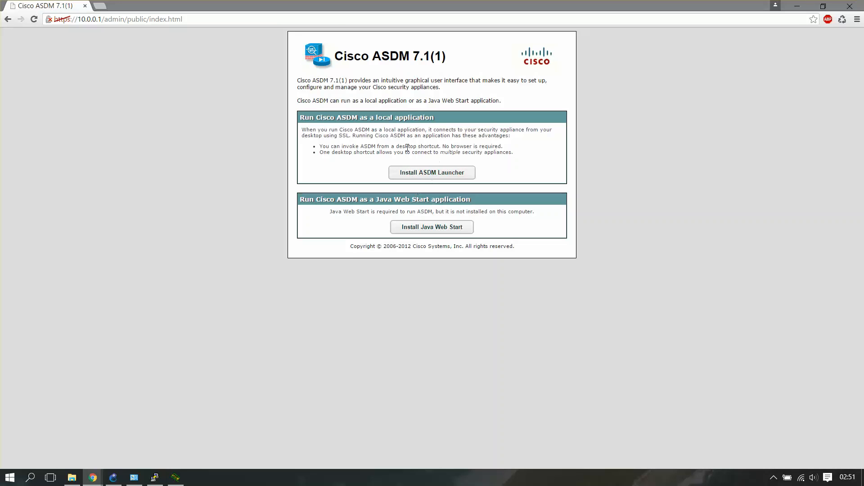
mouse_move(457, 131)
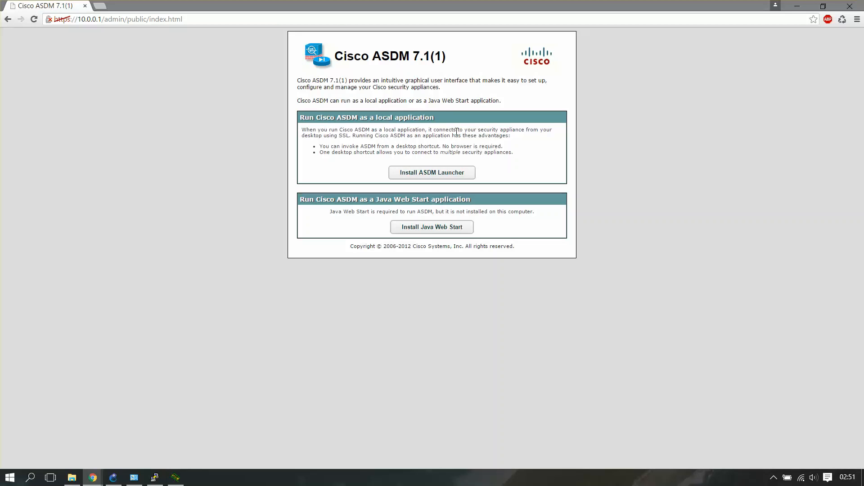
mouse_move(588, 255)
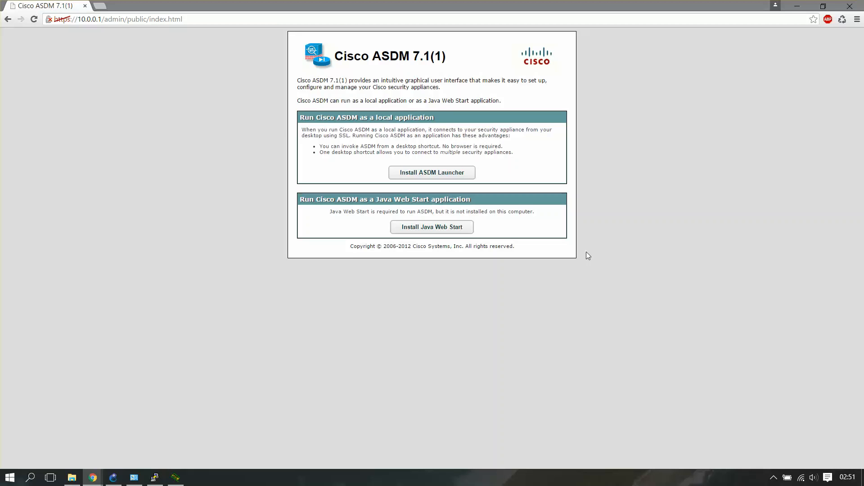